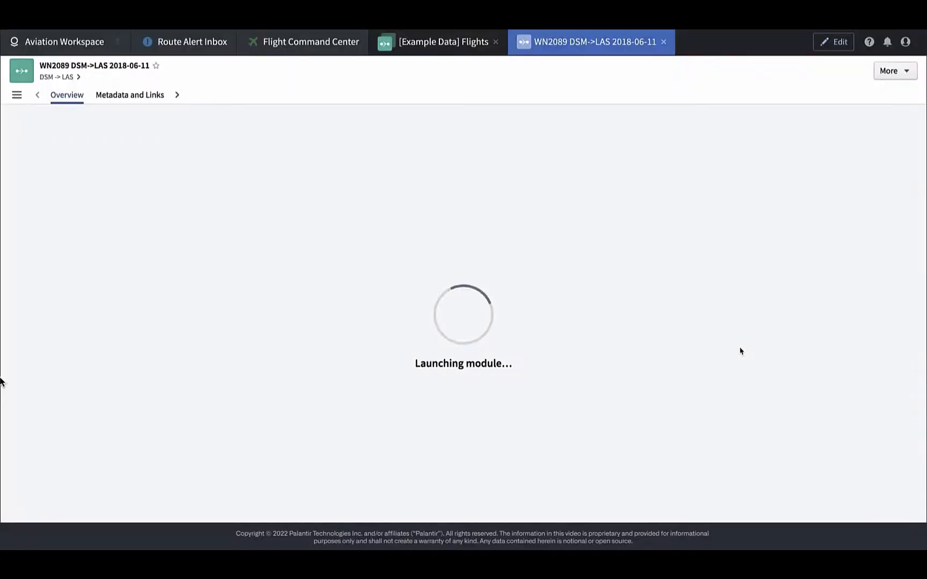
Step: Switch to the Route Alert Inbox, then to the Workshop module editor tab
{"action": "left_click", "coordinate": [184, 41]}
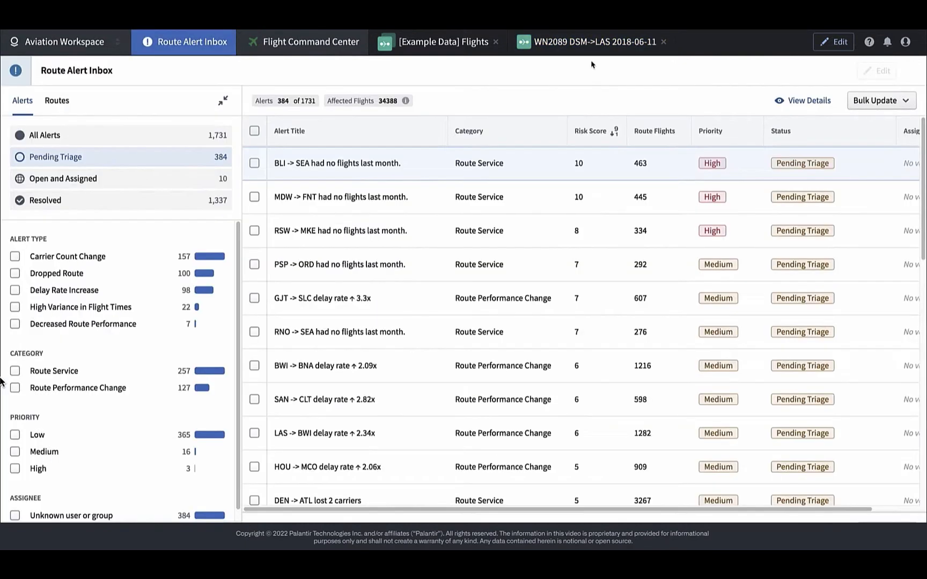
{"action": "left_click", "coordinate": [309, 41]}
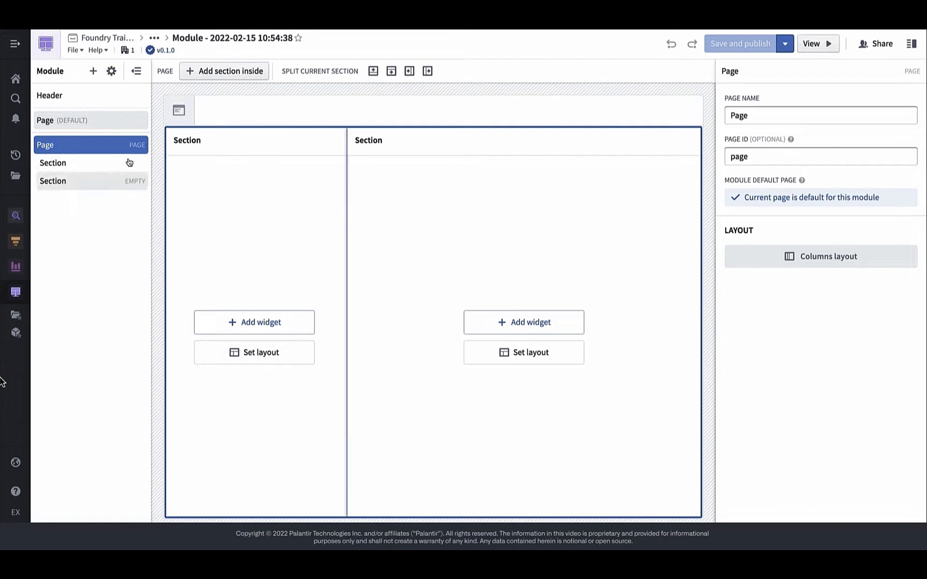
Step: Select the second Section in the outline and close the Variables panel
{"action": "left_click", "coordinate": [50, 95]}
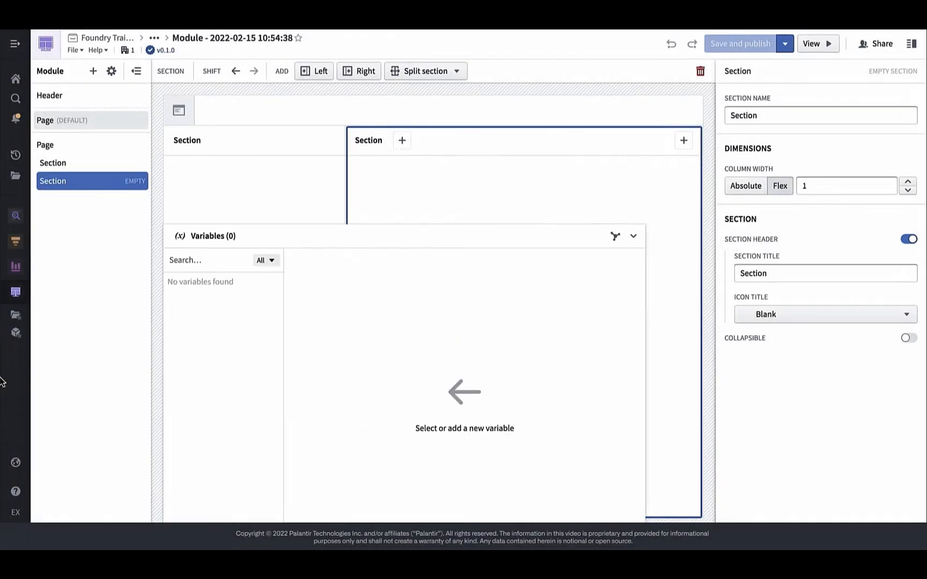
{"action": "left_click", "coordinate": [633, 236]}
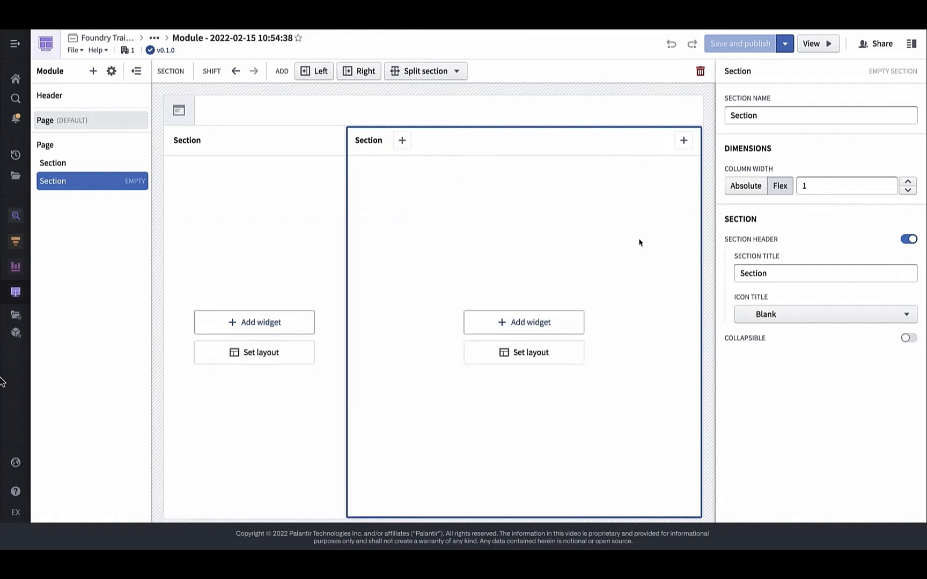
Step: Add an Object table widget to the right section via the 'object table' search
{"action": "left_click", "coordinate": [523, 322]}
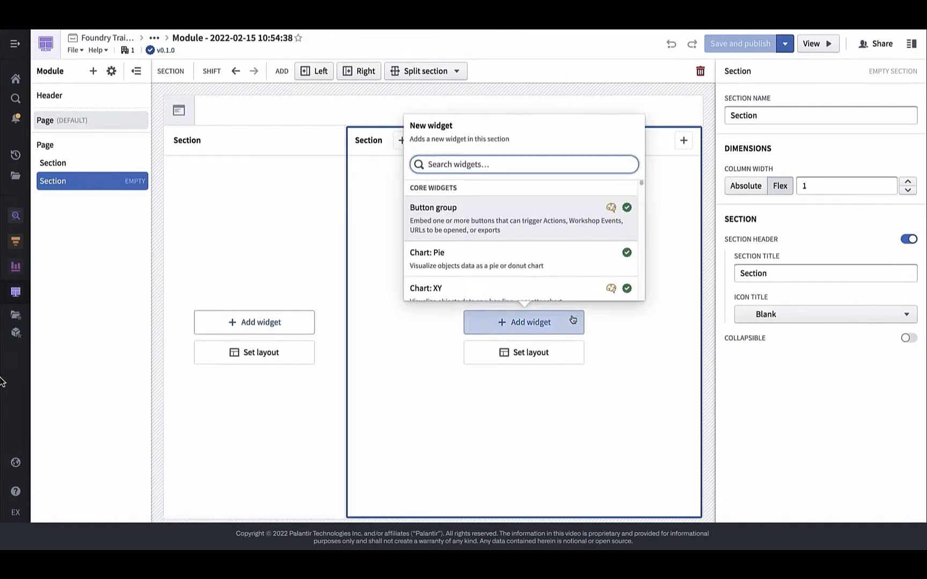
{"action": "type", "text": "object table"}
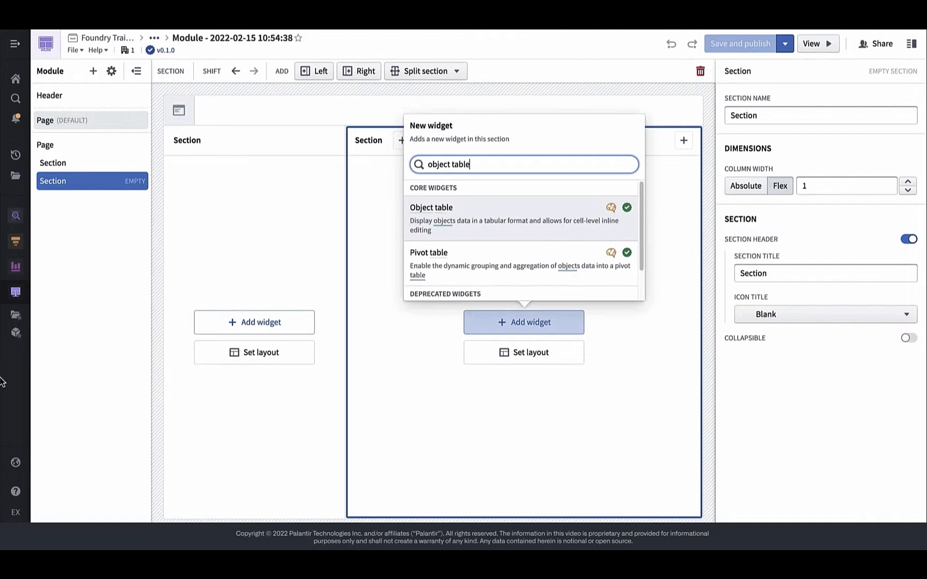
{"action": "left_click", "coordinate": [431, 207]}
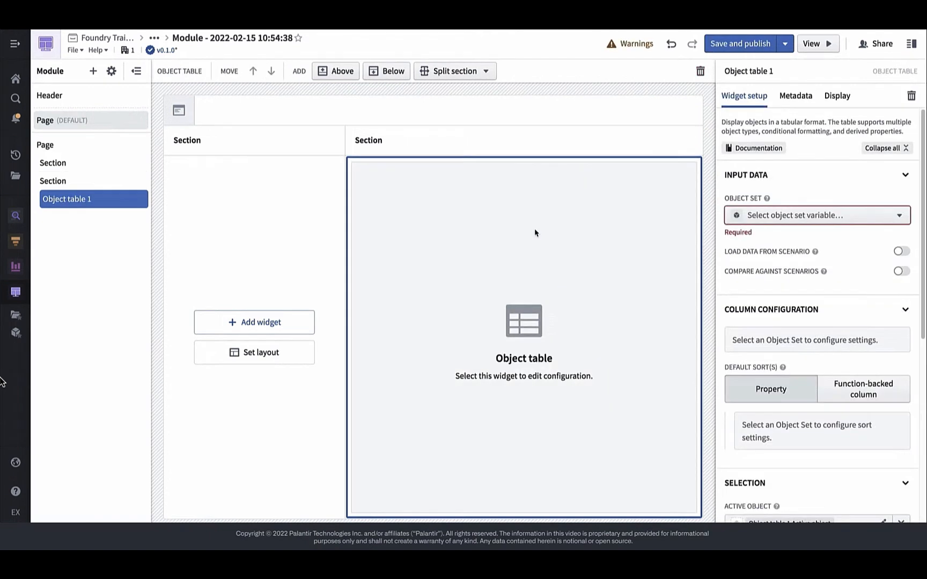
Step: Set the table's object set to a new [Example Data] Route Alert variable
{"action": "left_click", "coordinate": [886, 148]}
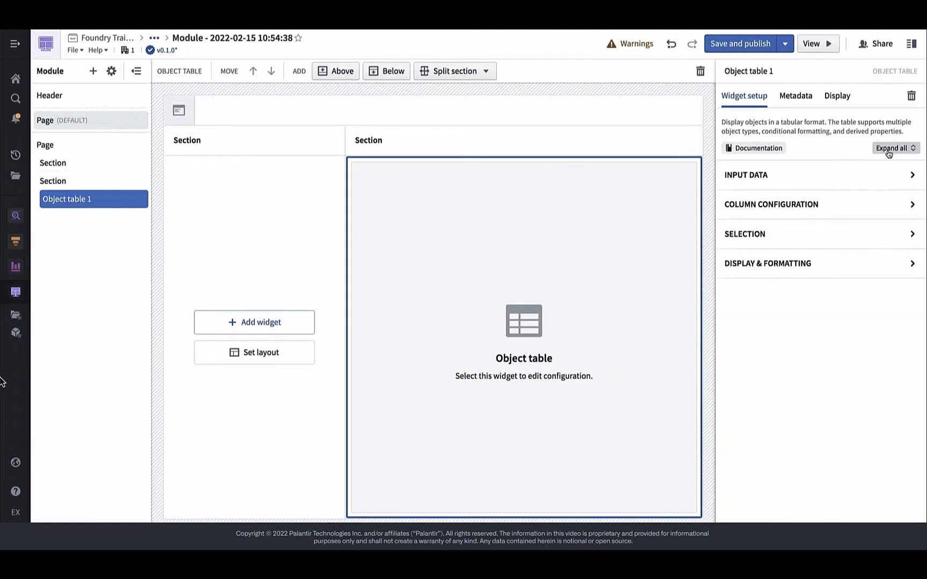
{"action": "left_click", "coordinate": [746, 175]}
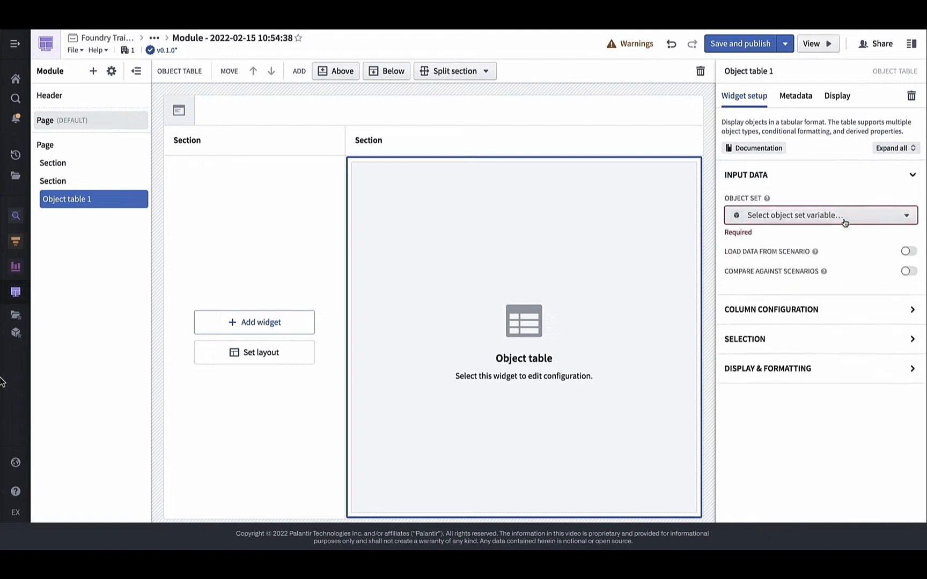
{"action": "left_click", "coordinate": [819, 215]}
{"action": "type", "text": "example alert"}
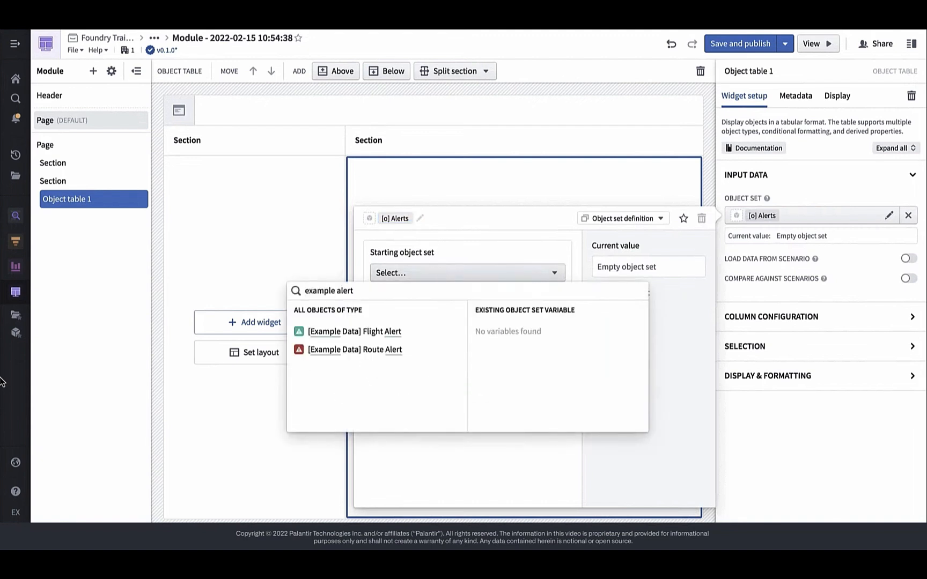
{"action": "left_click", "coordinate": [355, 349]}
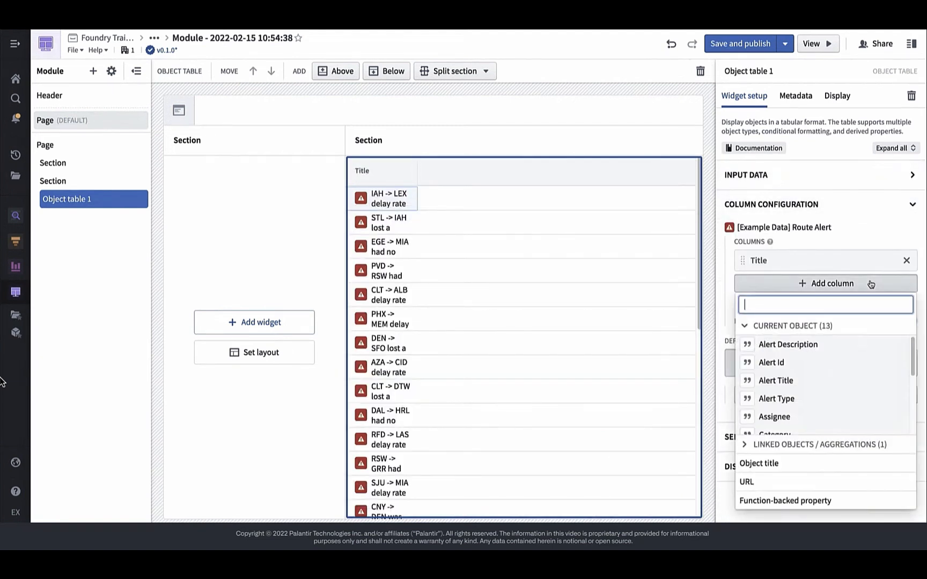
Step: Add Category and Status columns, widen the Title column, and collapse Column Configuration
{"action": "type", "text": "categ"}
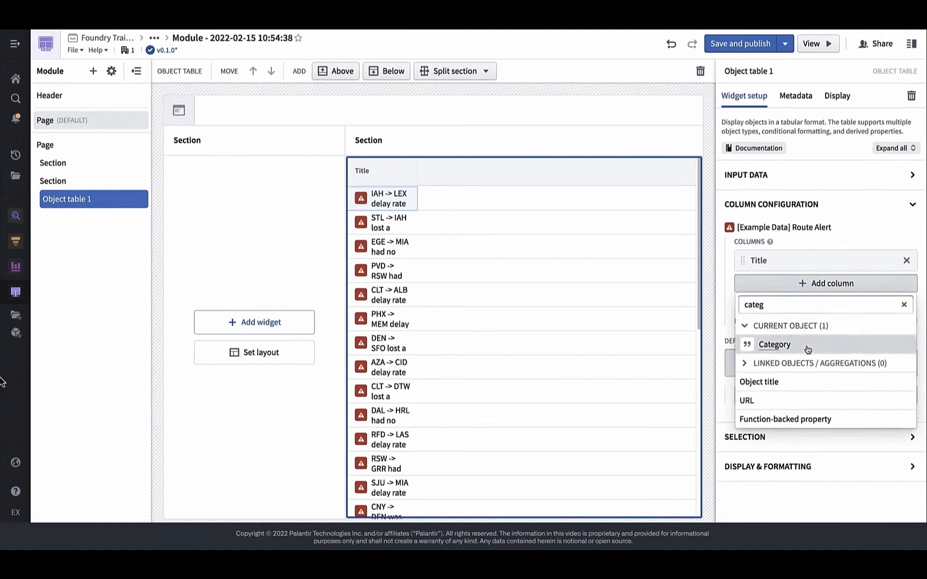
{"action": "left_click", "coordinate": [775, 344]}
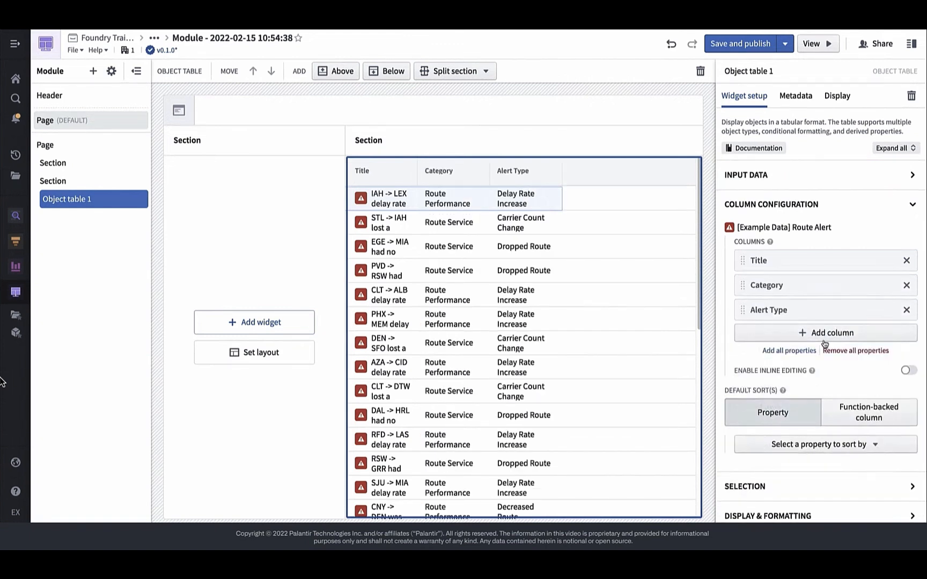
{"action": "type", "text": "statu"}
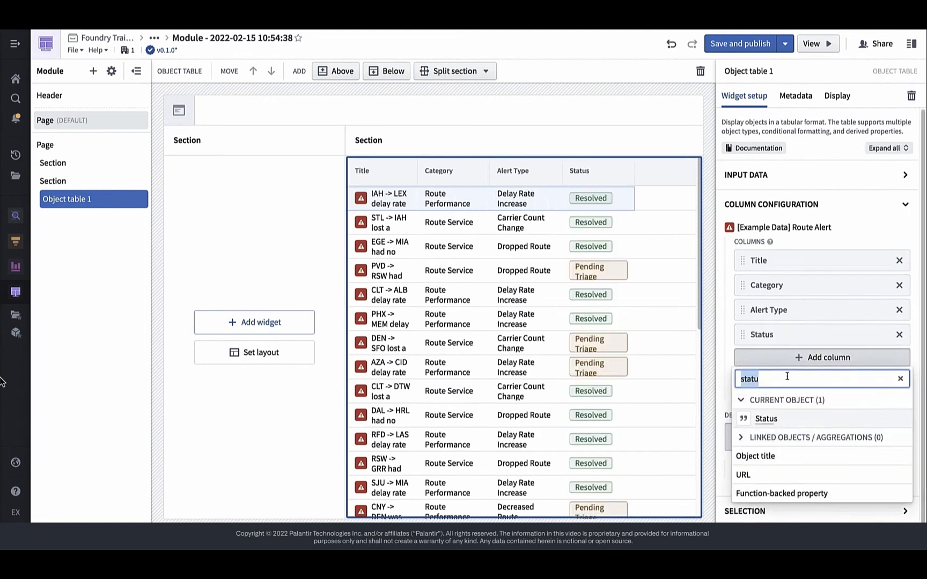
{"action": "left_click", "coordinate": [765, 418]}
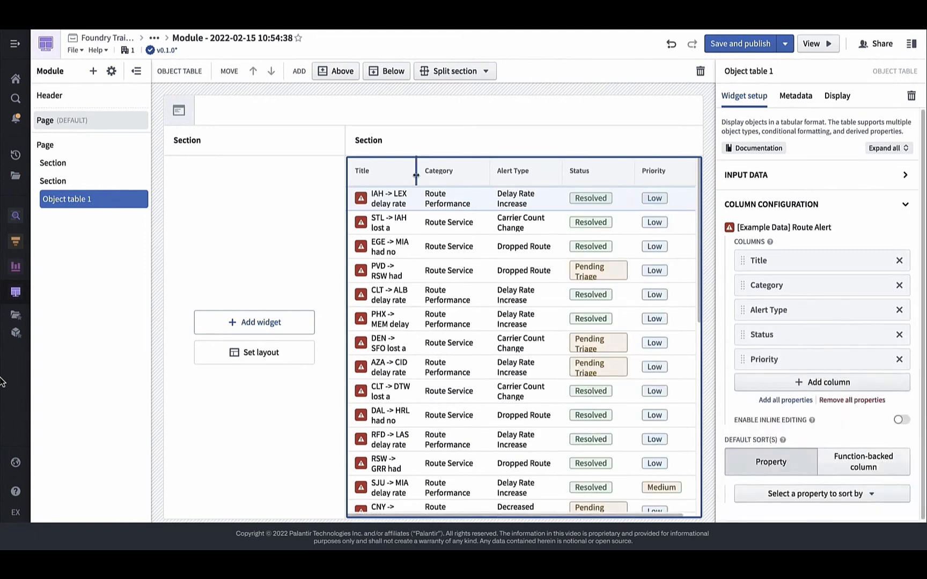
{"action": "left_click_drag", "start_coordinate": [416, 170], "coordinate": [490, 170]}
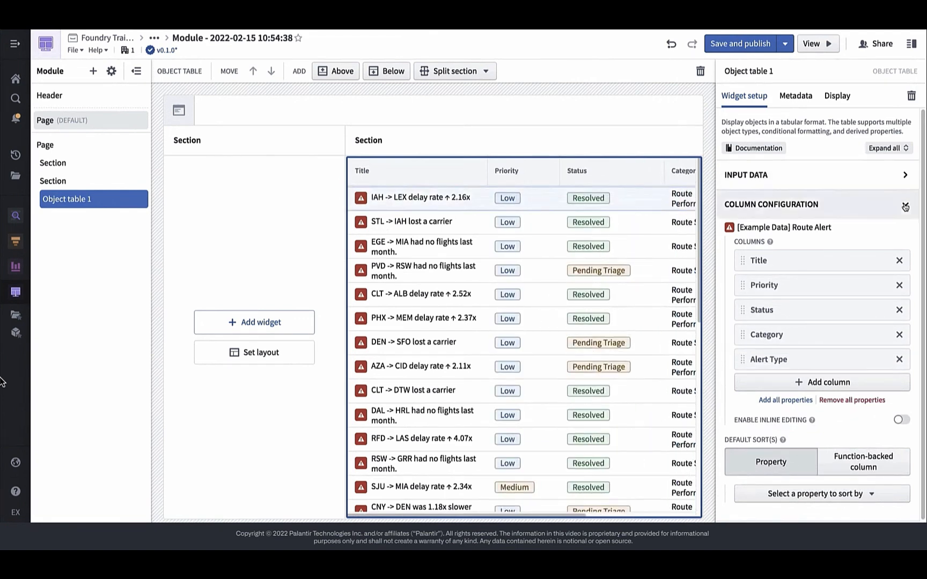
{"action": "left_click", "coordinate": [770, 204]}
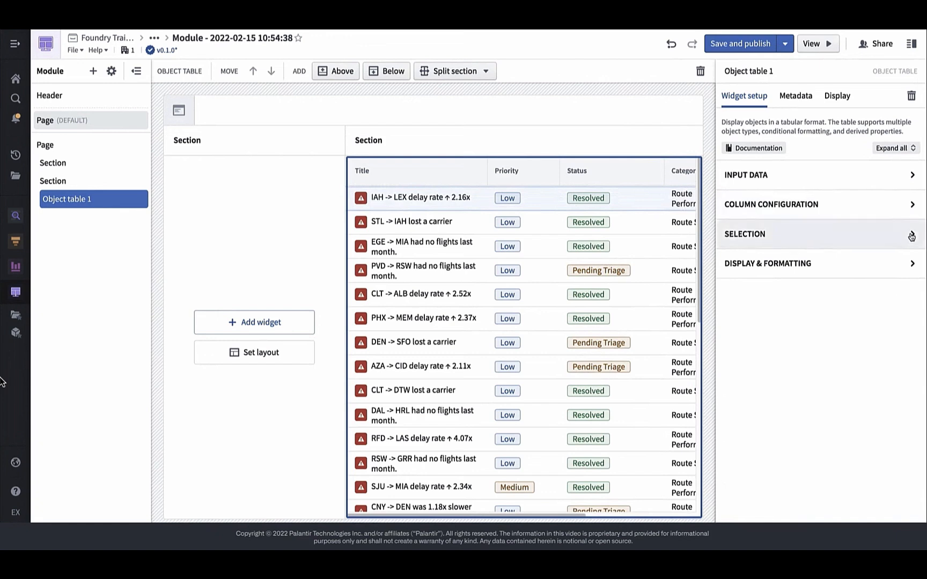
{"action": "left_click", "coordinate": [745, 234]}
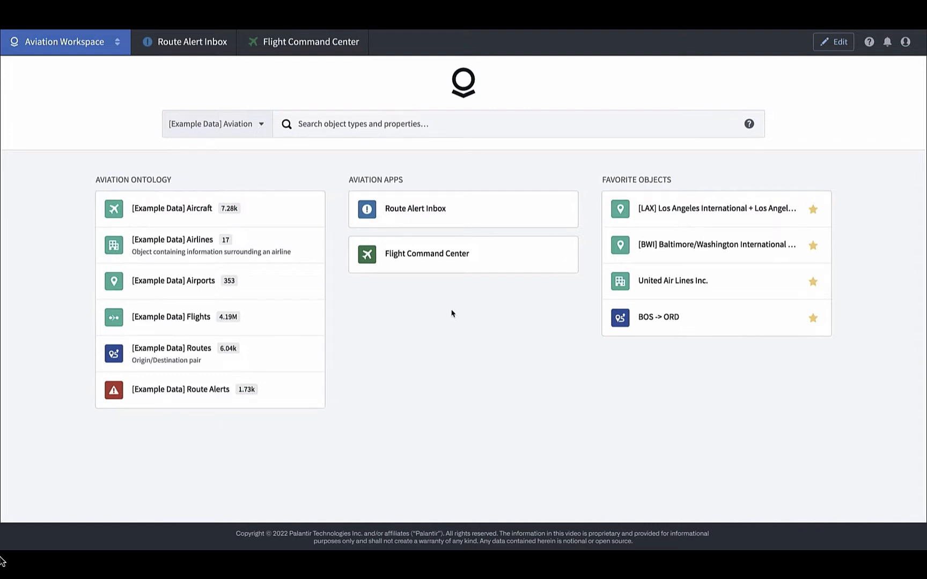
{"action": "mouse_move", "coordinate": [329, 325]}
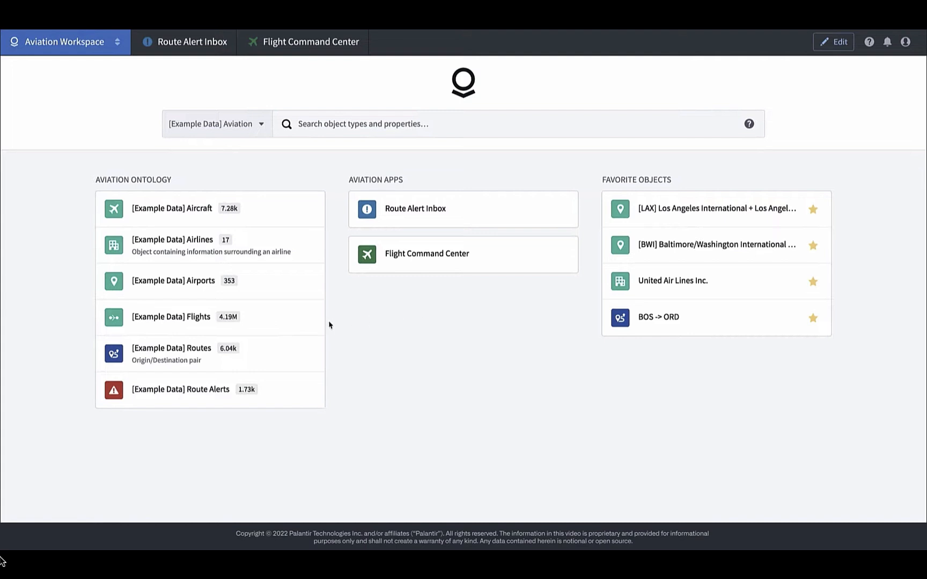
Step: Open [Example Data] Flights and pick flight WN2089 DSM→LAS on 2018-06-11
{"action": "left_click", "coordinate": [170, 317]}
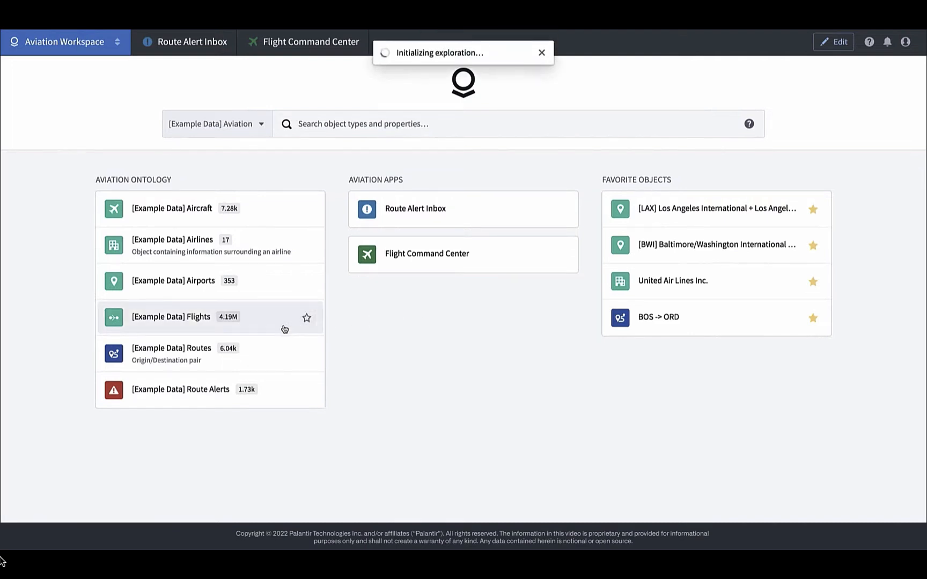
{"action": "left_click", "coordinate": [170, 317]}
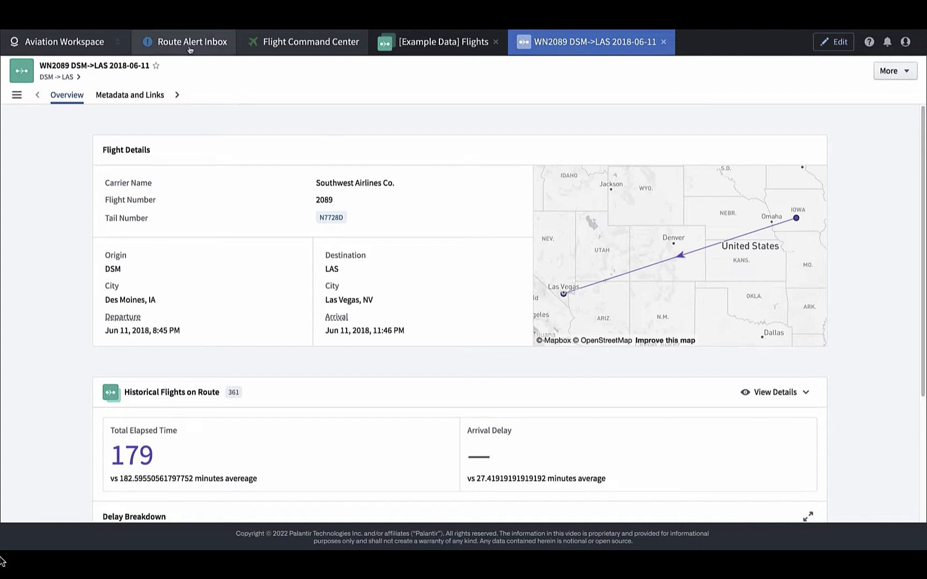
{"action": "left_click", "coordinate": [191, 41]}
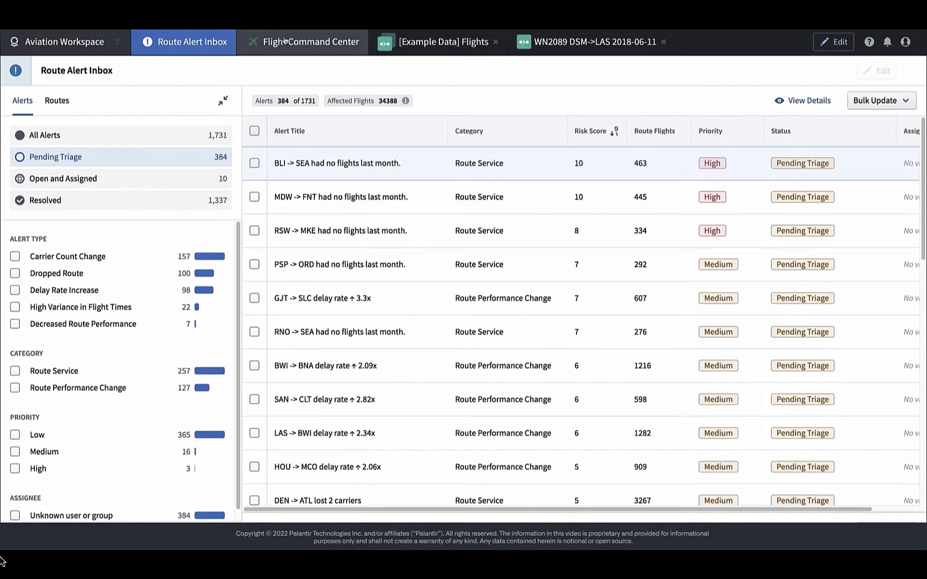
{"action": "left_click", "coordinate": [303, 42]}
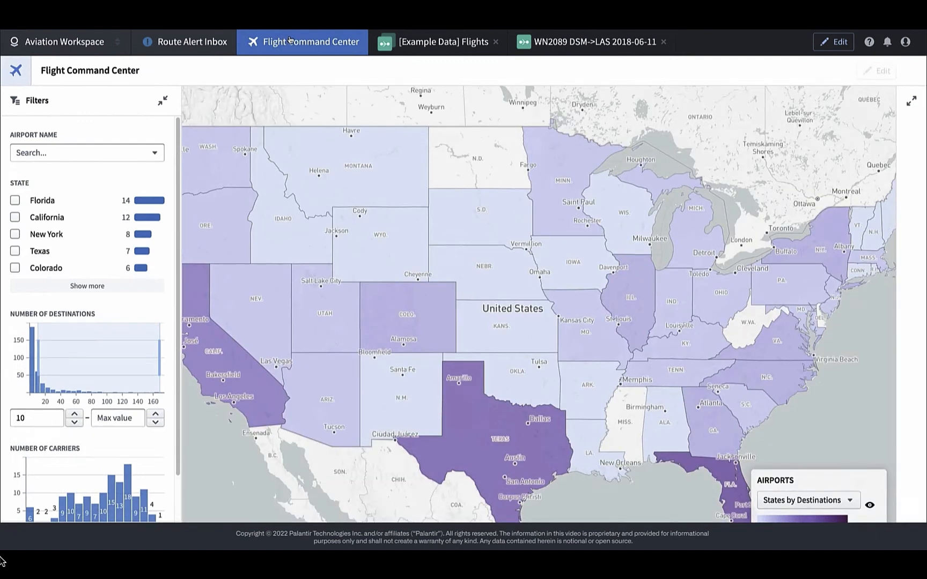
{"action": "left_click", "coordinate": [589, 41]}
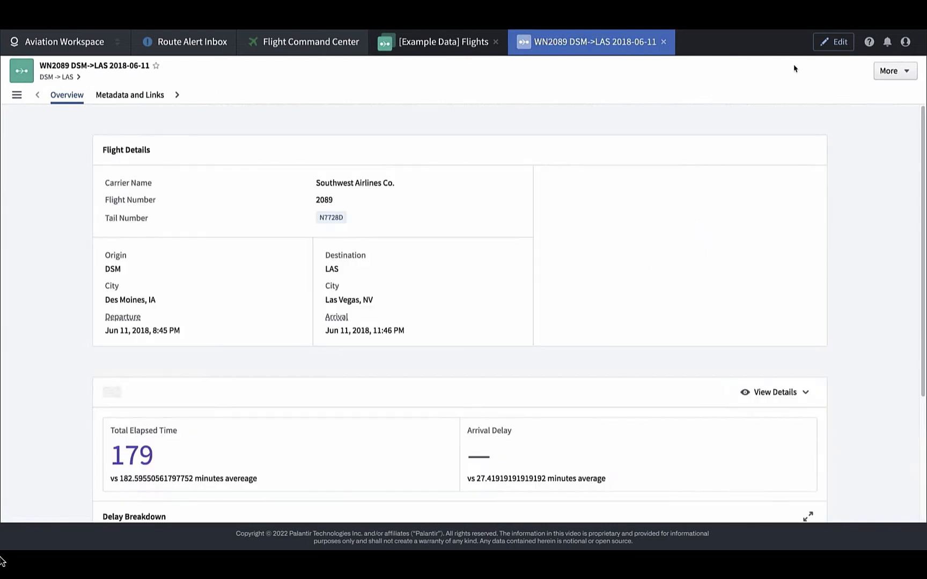
Step: Open the More menu to reveal Advanced options, including Edit object view
{"action": "left_click", "coordinate": [891, 71]}
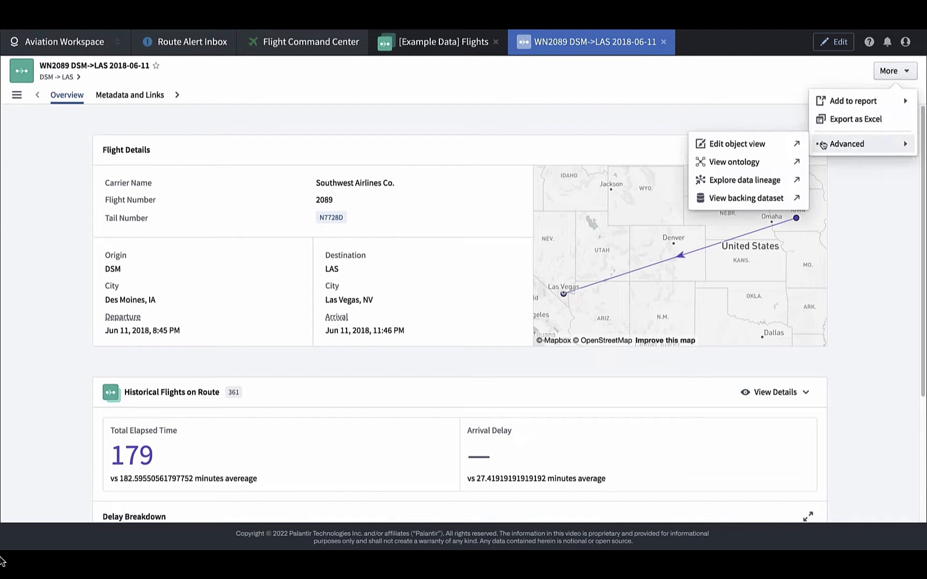
{"action": "mouse_move", "coordinate": [730, 144]}
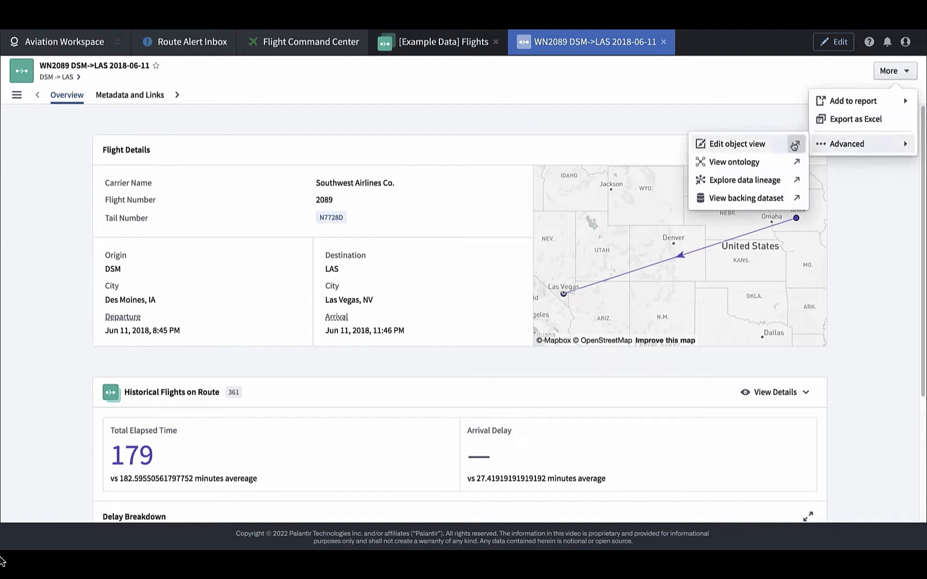